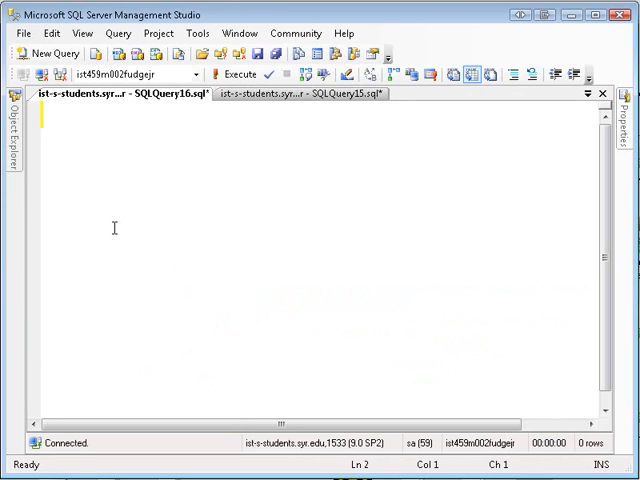
# Run select getdate() to return today's date.
pyautogui.write('se')
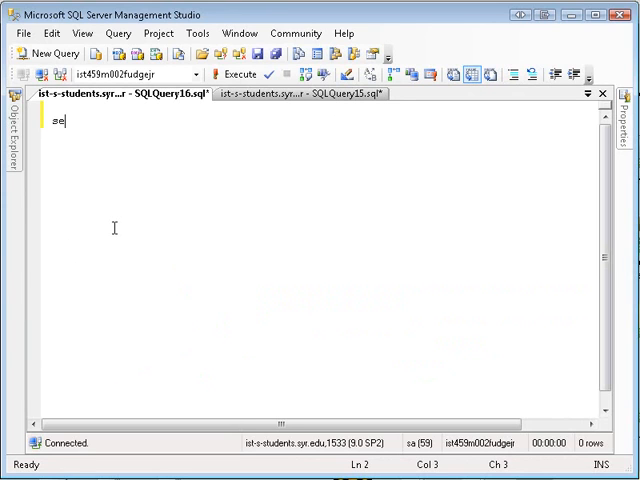
pyautogui.write('lect')
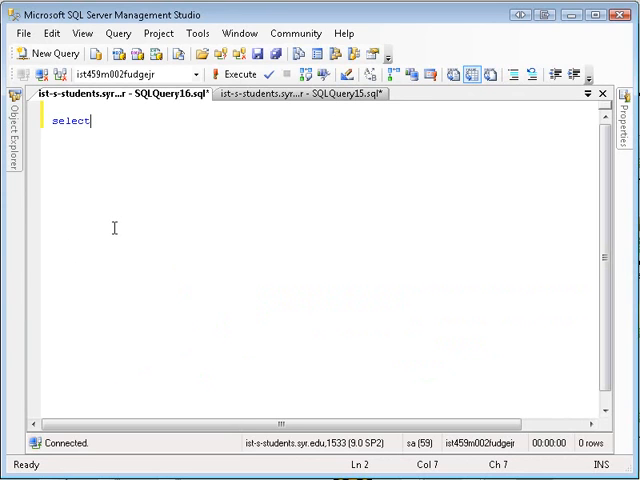
pyautogui.write('getd')
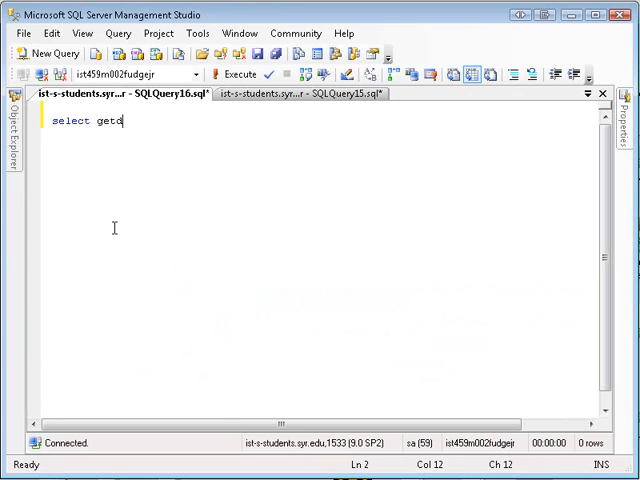
pyautogui.write('ate()')
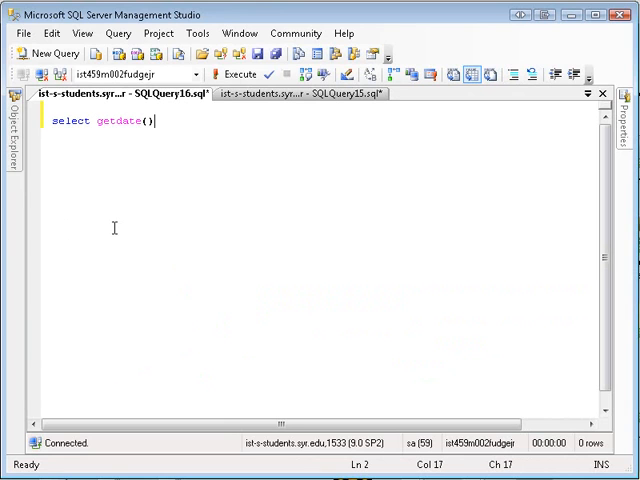
pyautogui.click(224, 74)
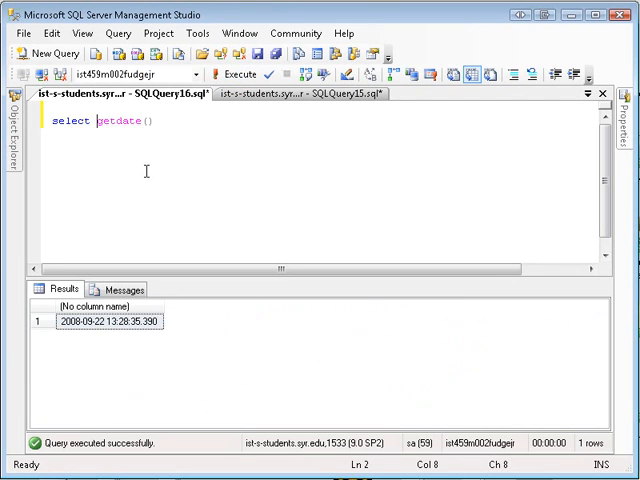
# Wrap the date in year(), then replace it with a length('mike') query.
pyautogui.write('year(')
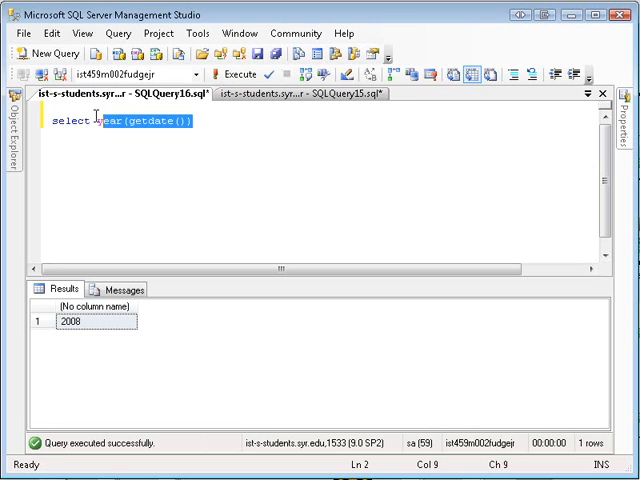
pyautogui.press('Delete')
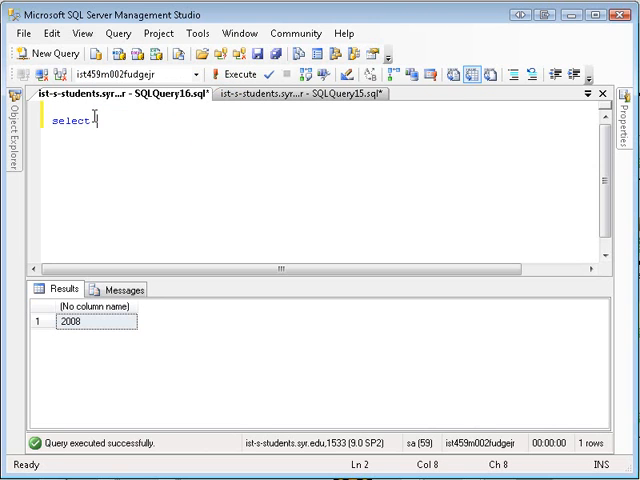
pyautogui.write("length('")
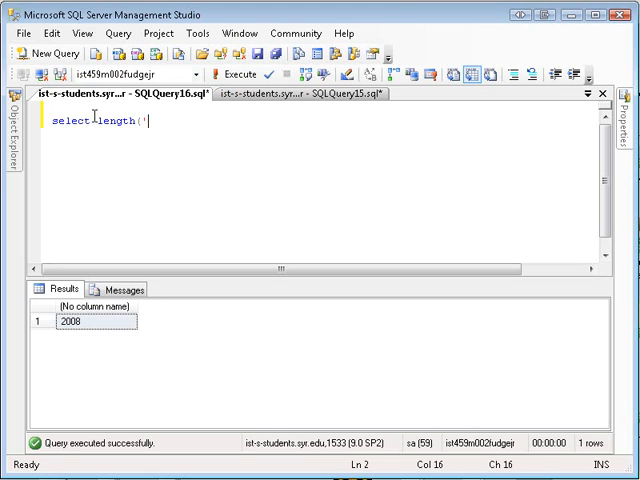
pyautogui.write("mike'")
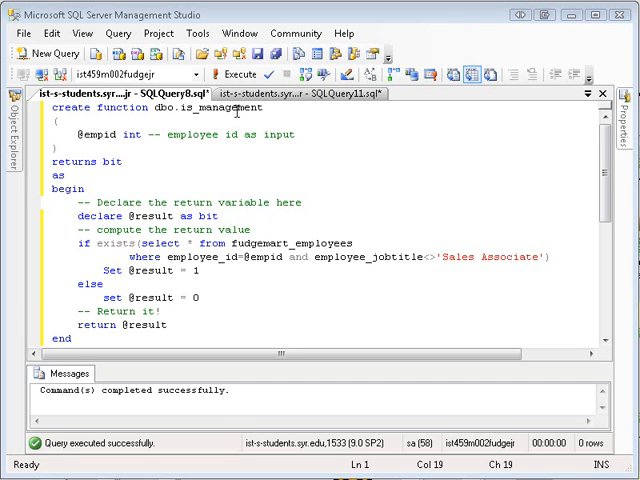
pyautogui.moveTo(240, 120)
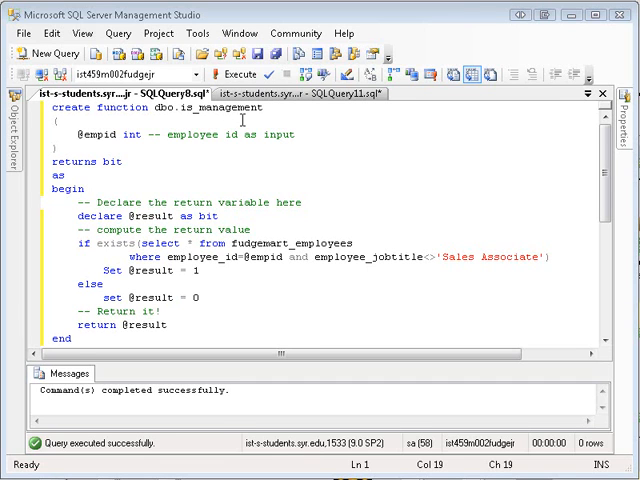
pyautogui.doubleClick(350, 257)
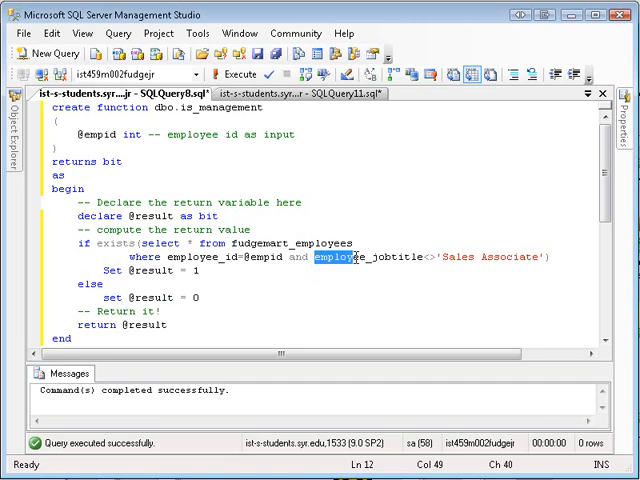
pyautogui.moveTo(345, 257); pyautogui.dragTo(540, 257)
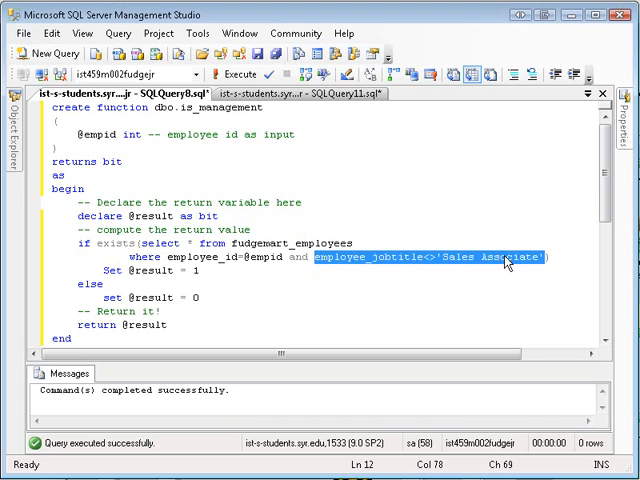
pyautogui.moveTo(310, 229)
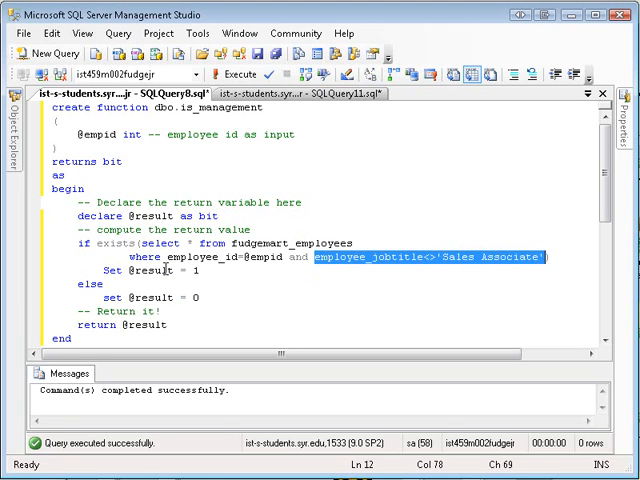
pyautogui.click(124, 202)
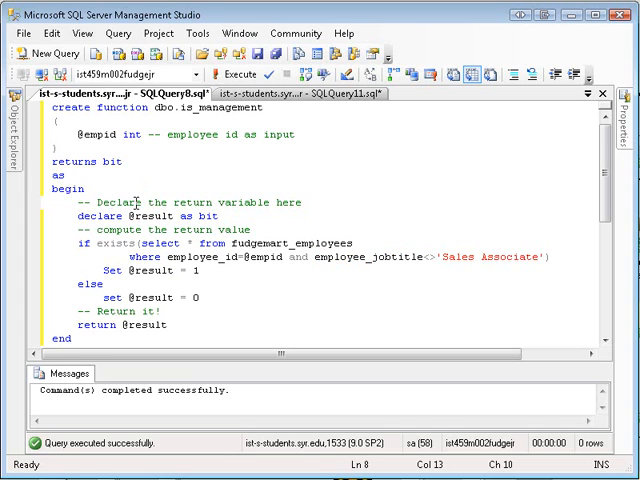
pyautogui.tripleClick(140, 108)
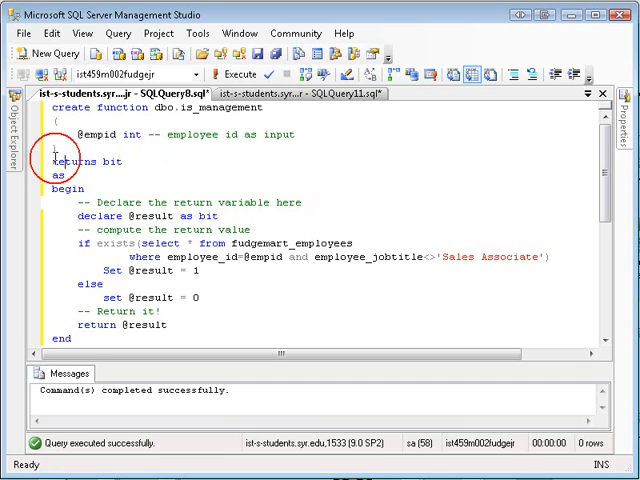
pyautogui.doubleClick(111, 161)
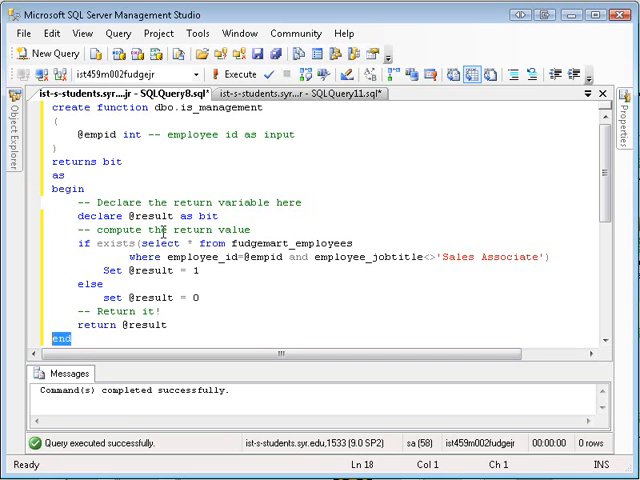
pyautogui.tripleClick(140, 215)
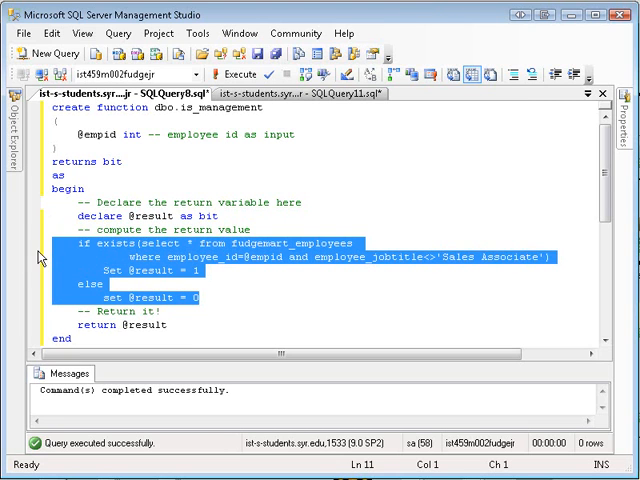
pyautogui.click(100, 243)
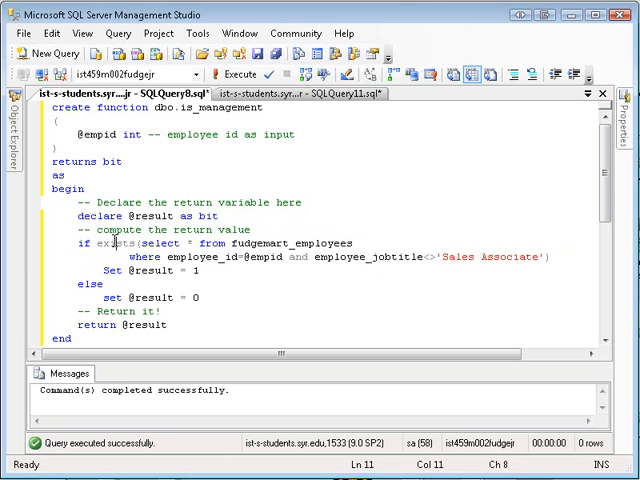
pyautogui.doubleClick(150, 271)
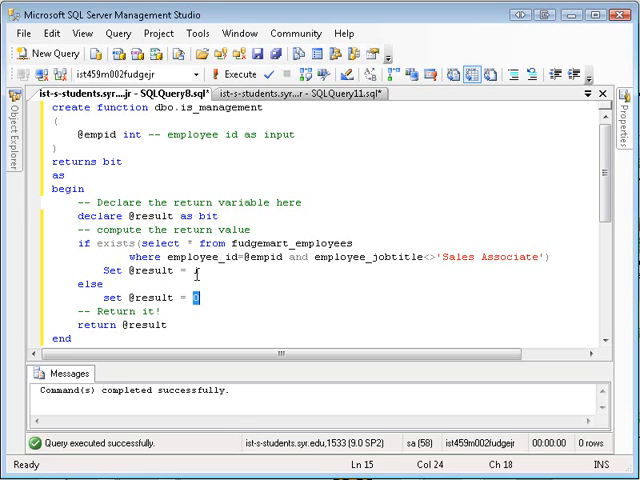
pyautogui.write('1')
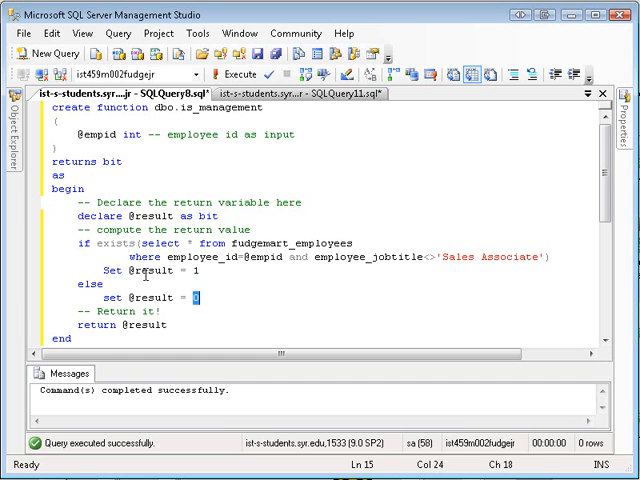
pyautogui.moveTo(175, 325)
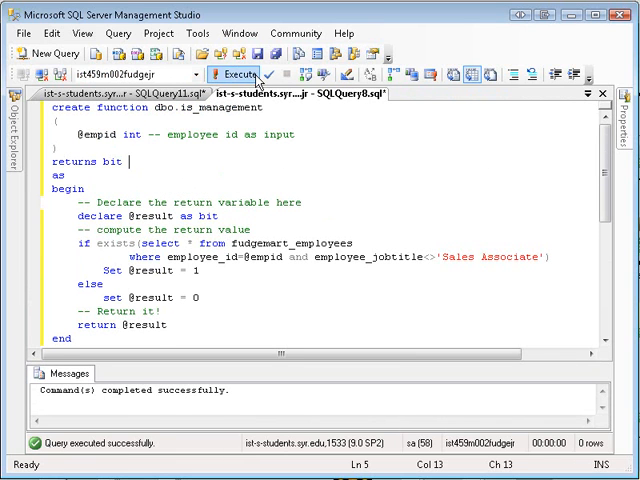
# After the 'already an object named is_management' error, add drop function dbo.is_management and rerun.
pyautogui.click(222, 80)
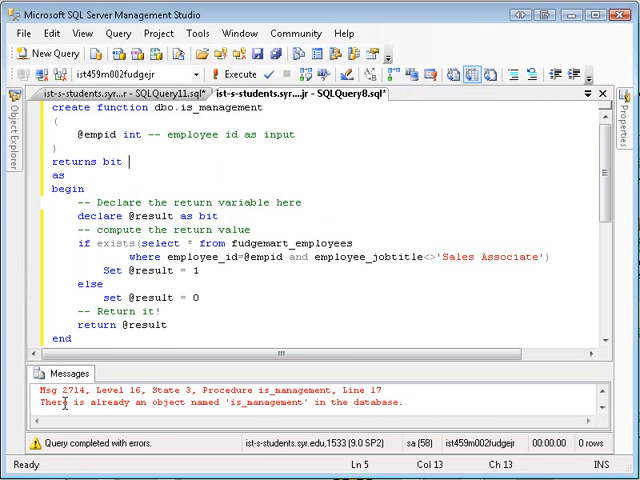
pyautogui.doubleClick(270, 395)
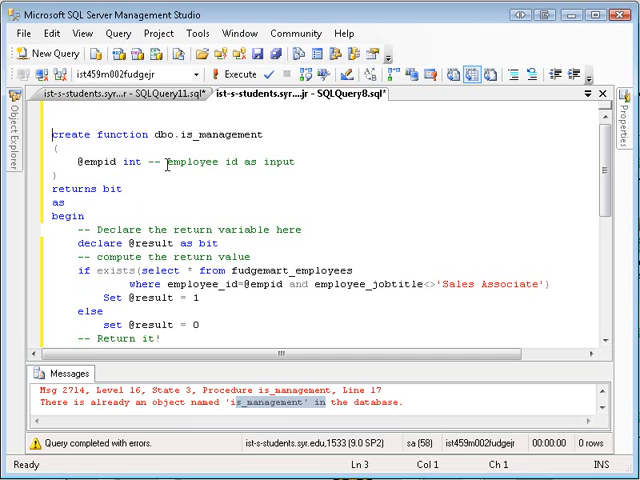
pyautogui.write('drop function dbo.is_management')
pyautogui.write('GO')
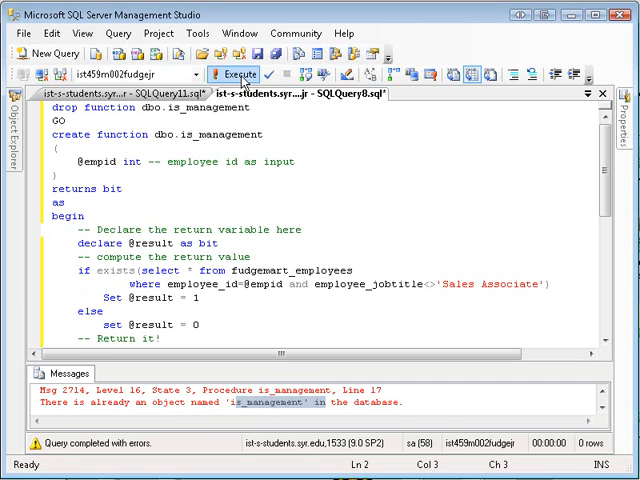
pyautogui.click(216, 82)
pyautogui.write('se')
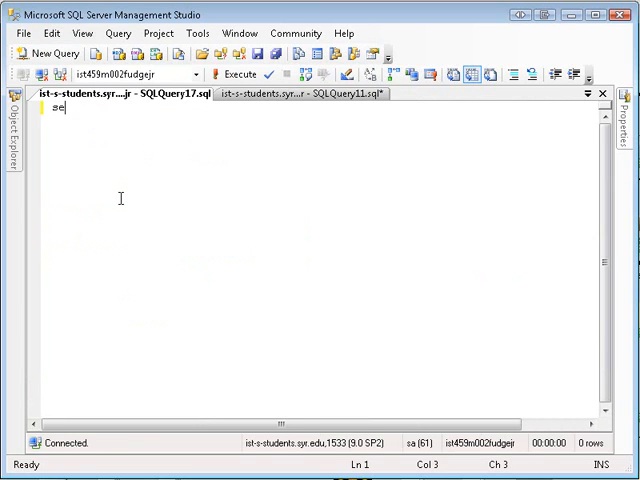
# Select employee_lastname, employee_firstname and employee_jobtitle from fudgemart_employees.
pyautogui.write('lect * from fudgemart_)')
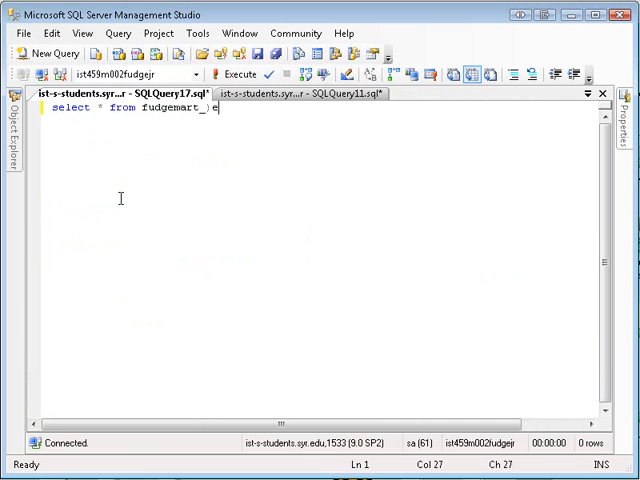
pyautogui.write('employees')
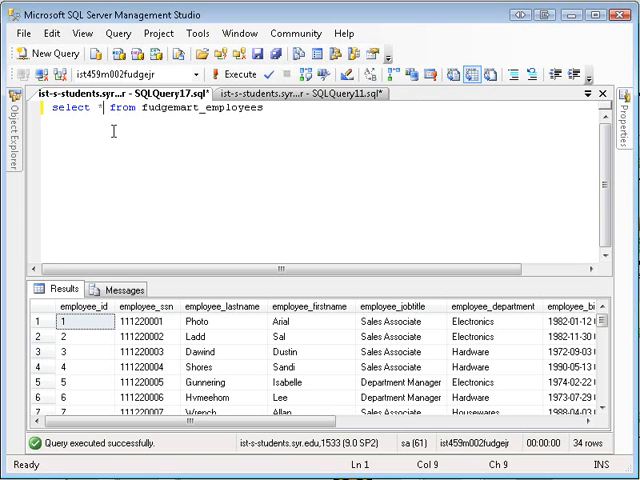
pyautogui.write('employee_lastname,')
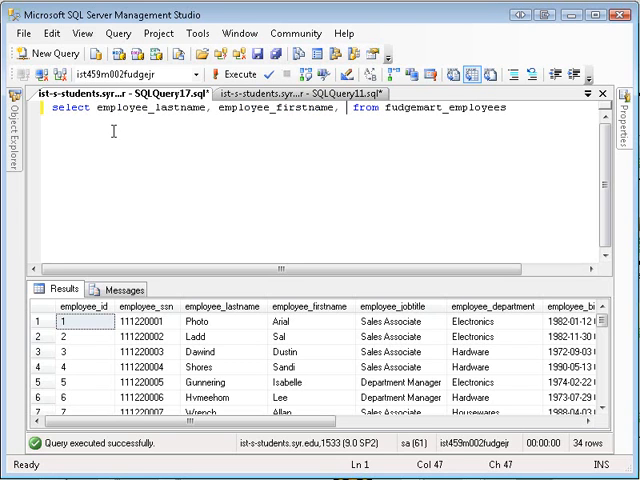
pyautogui.write('emp')
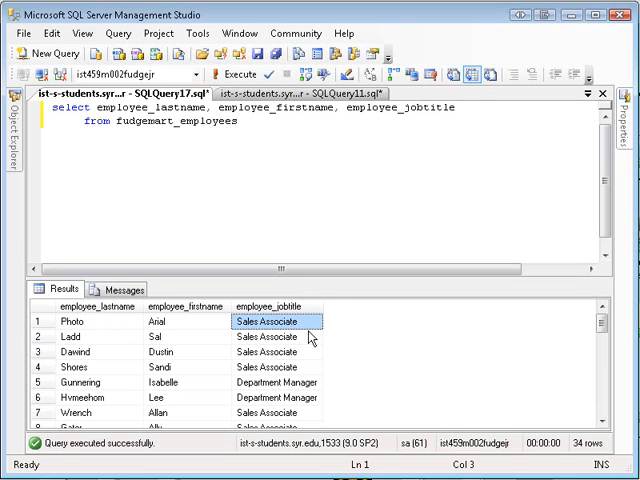
# Append 'dbo.is_management(employee_id) as is_manager' to the employee query's select list.
pyautogui.click(472, 110)
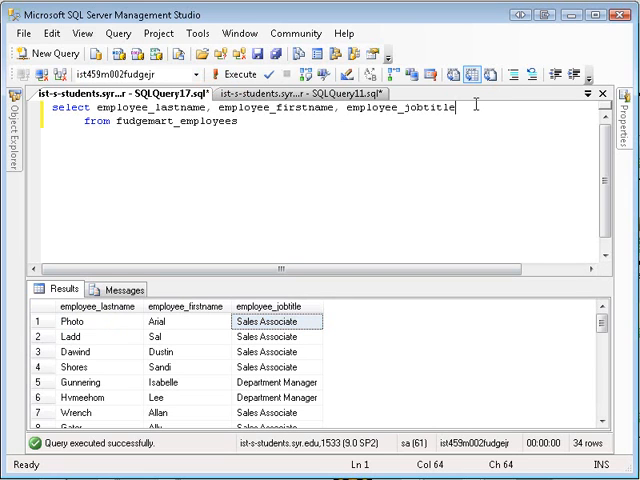
pyautogui.write(',')
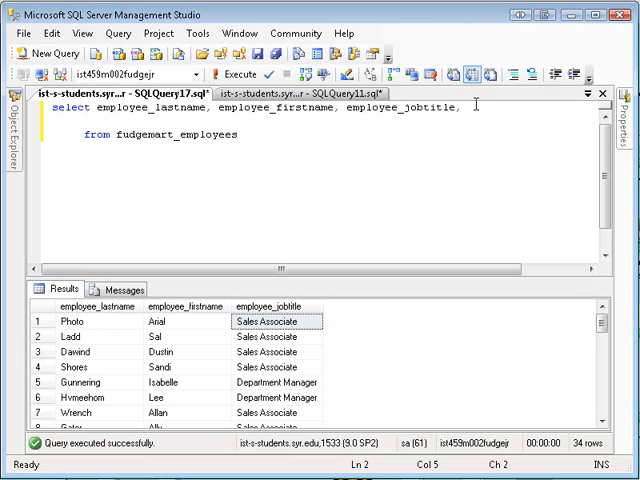
pyautogui.write('dbo.is_management(')
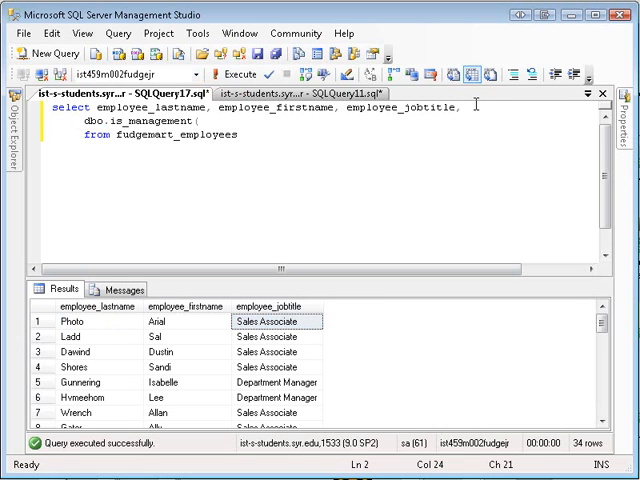
pyautogui.write('employee_id)')
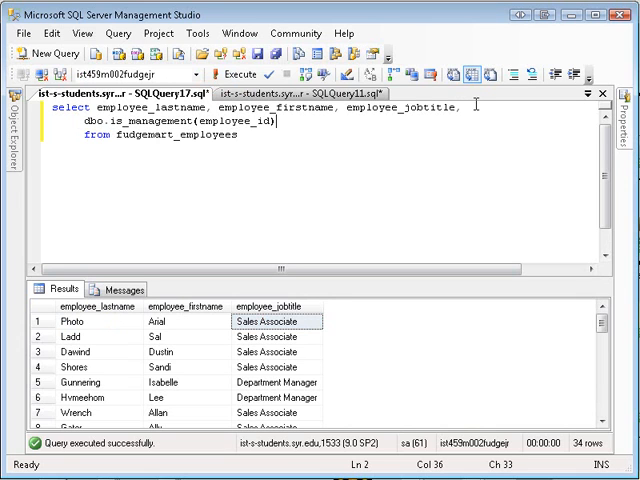
pyautogui.write('as i')
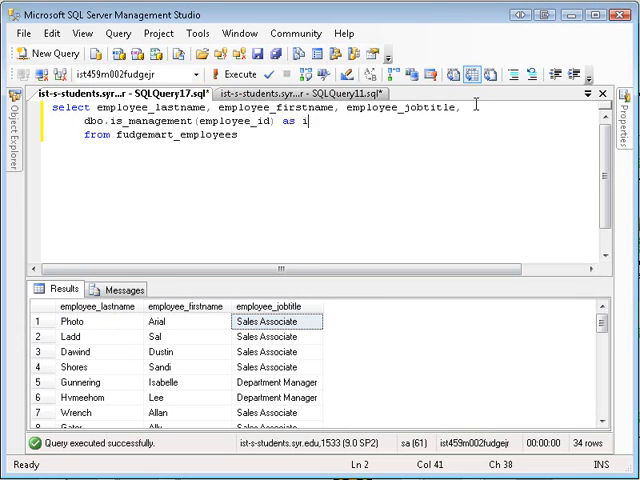
pyautogui.write('s_man')
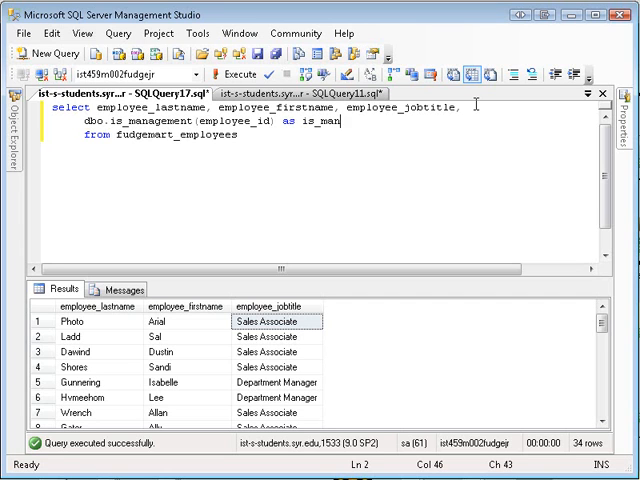
pyautogui.write('ager')
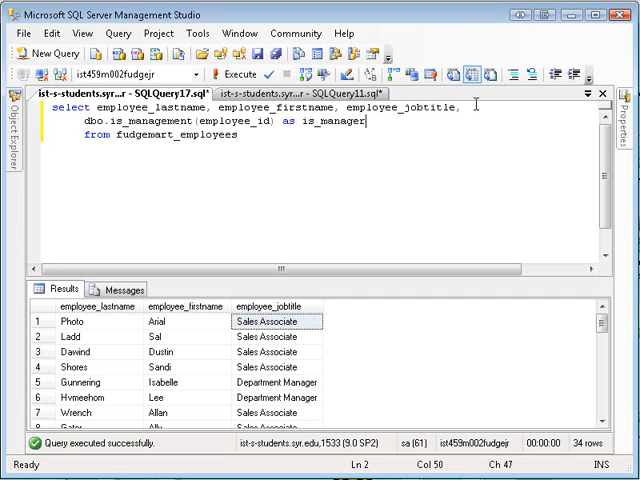
pyautogui.moveTo(193, 137)
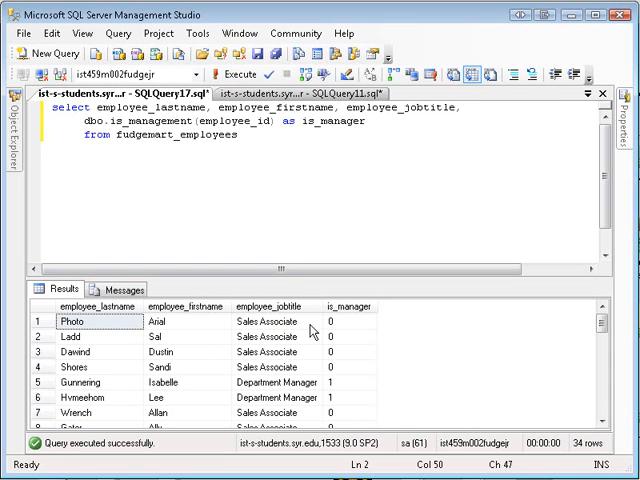
pyautogui.click(267, 322)
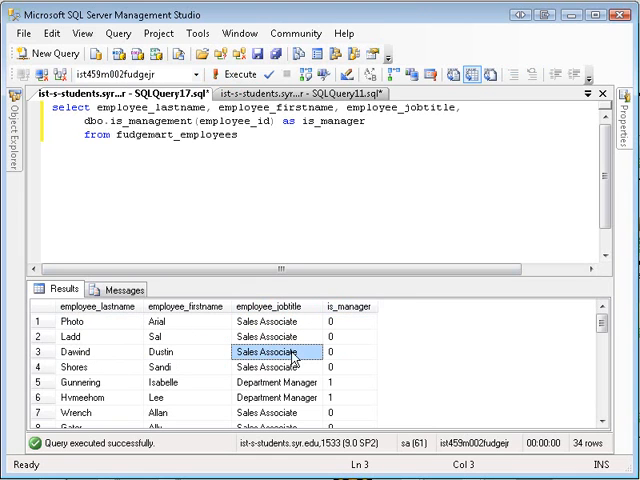
pyautogui.scroll(-3)
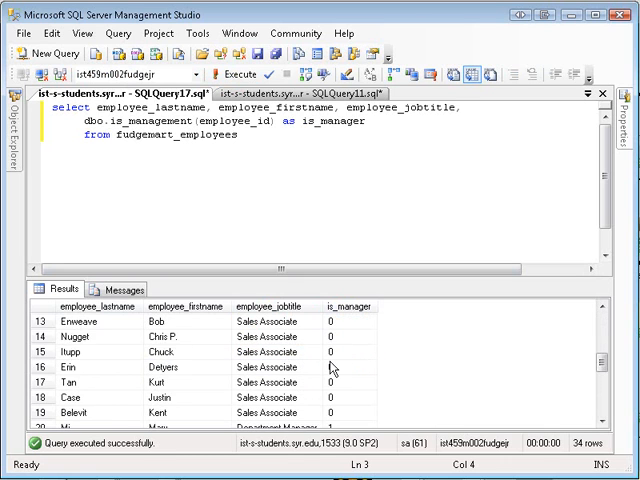
pyautogui.scroll(-3)
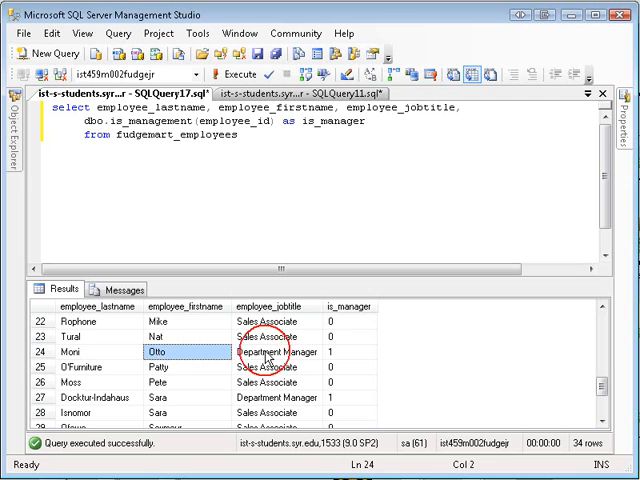
pyautogui.scroll(-3)
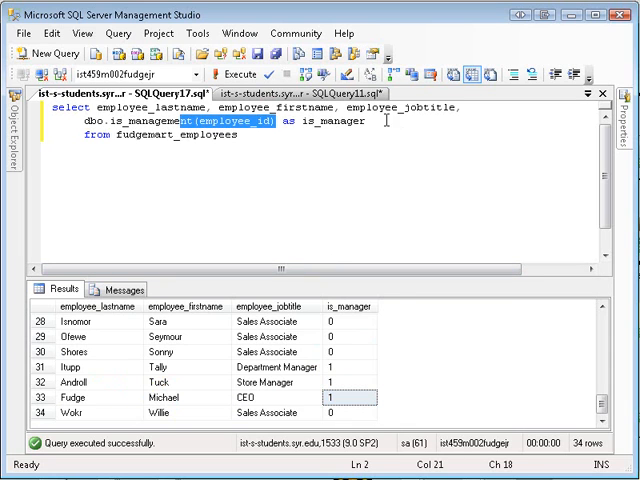
pyautogui.click(381, 120)
pyautogui.write(',')
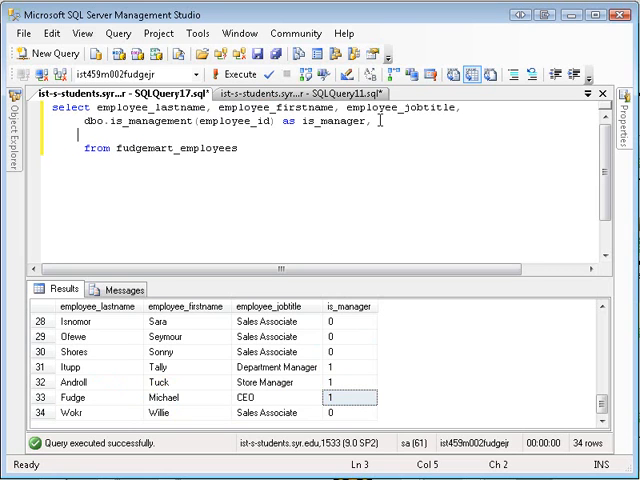
# Add 'year(employee_hiredate) as year_hired' to the employee query's select list.
pyautogui.write('year(')
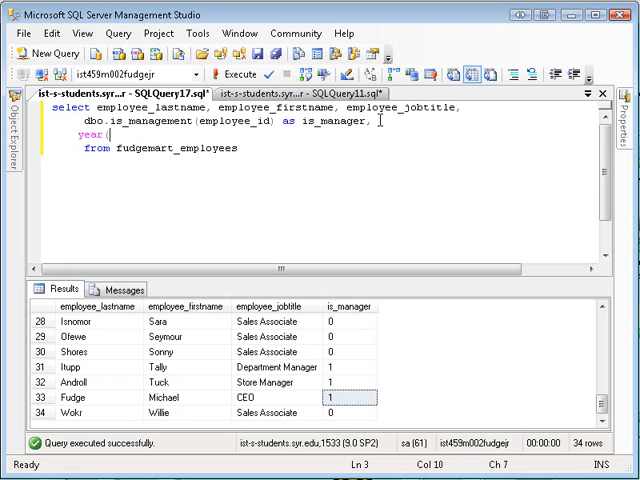
pyautogui.write('employee_h')
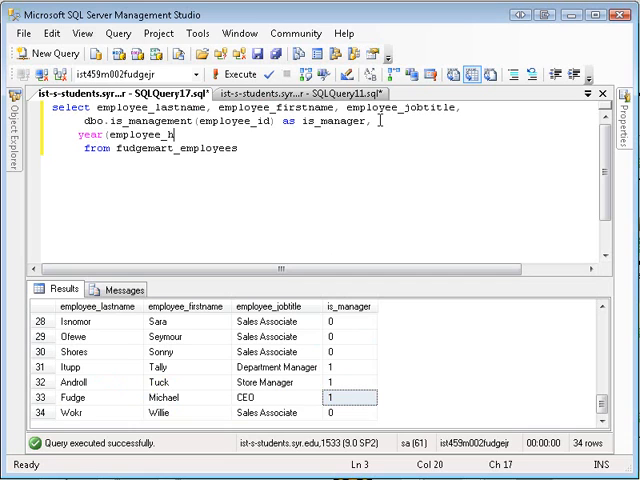
pyautogui.write('iredate')
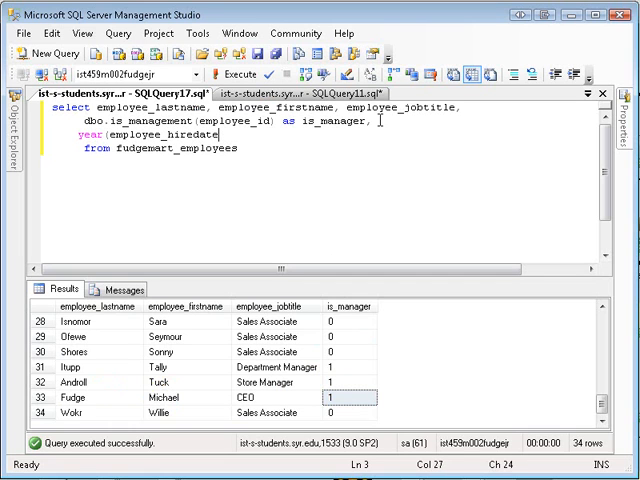
pyautogui.write('as year_')
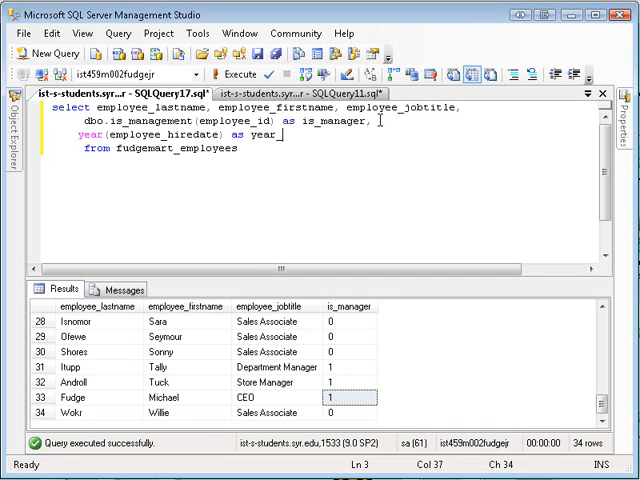
pyautogui.write('hired')
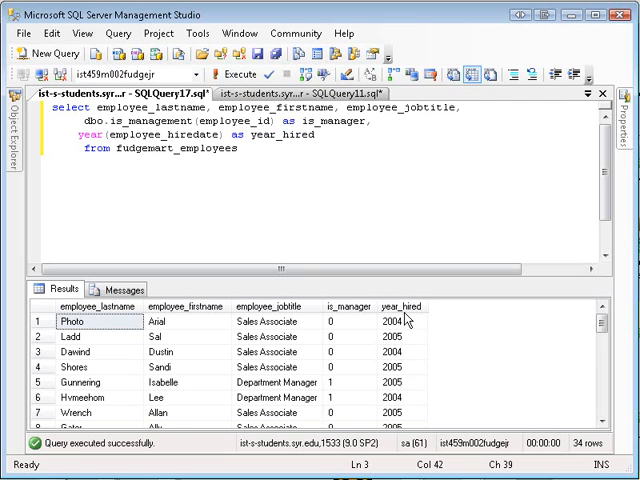
pyautogui.click(408, 321)
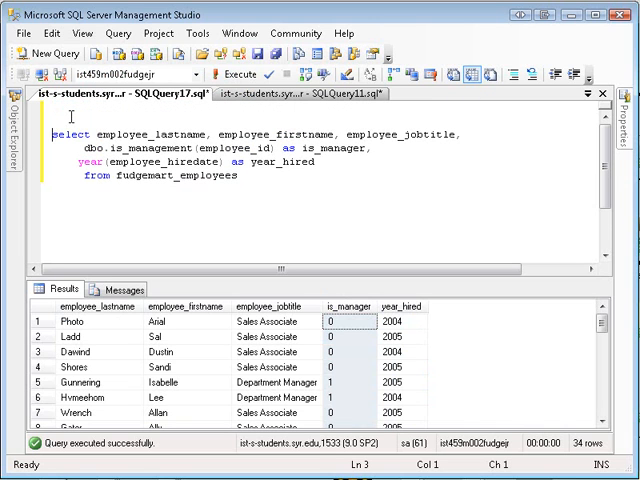
# Prefix the query with 'create view v_employee_managers as' and execute it.
pyautogui.write('create view v_')
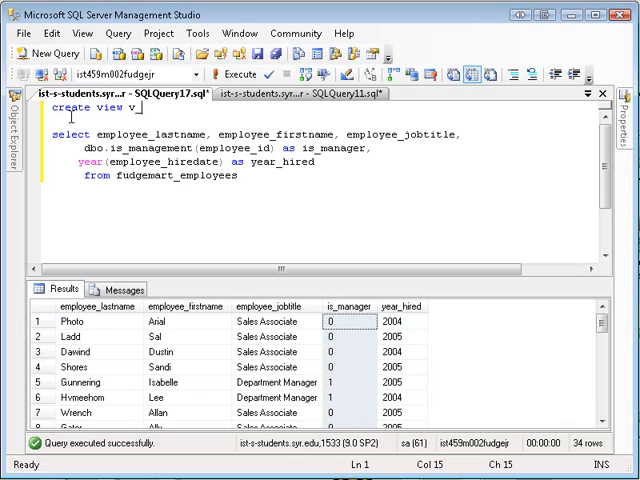
pyautogui.write('employee')
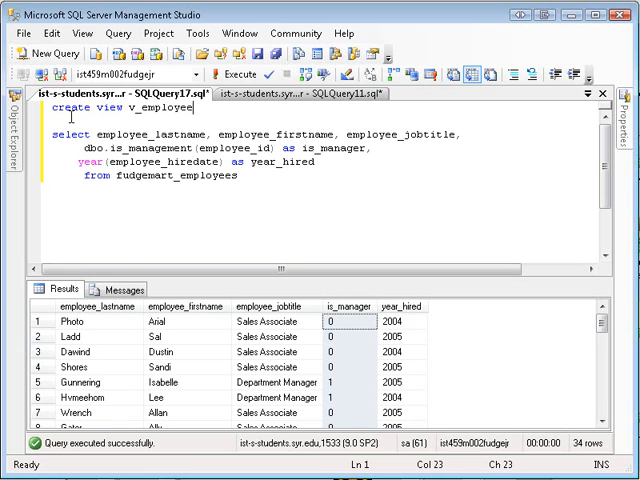
pyautogui.write('_managers')
pyautogui.click(324, 120)
pyautogui.write('as')
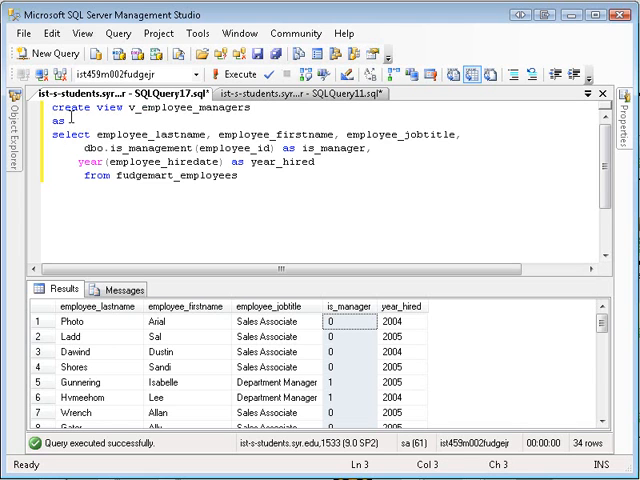
pyautogui.press('ctrl+a')
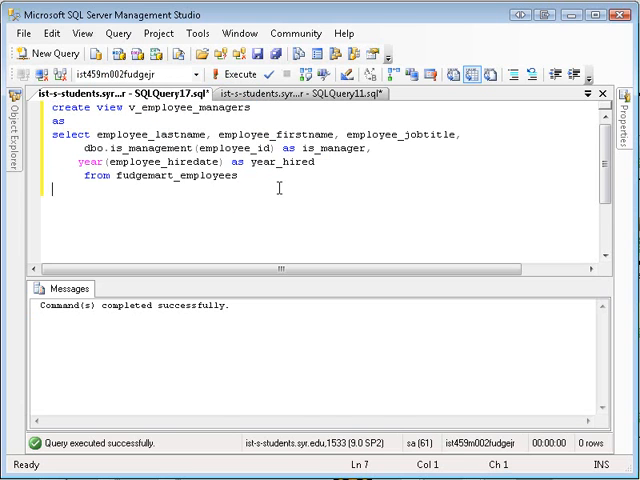
# Run select * from v_employee_managers to list its 34 rows.
pyautogui.write('select')
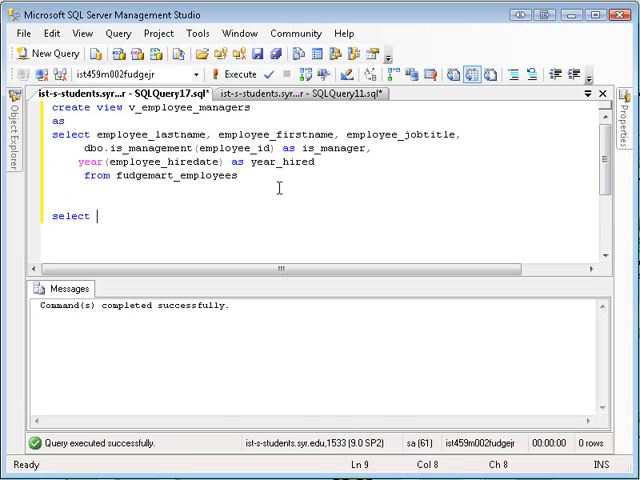
pyautogui.write('* from v_emplo')
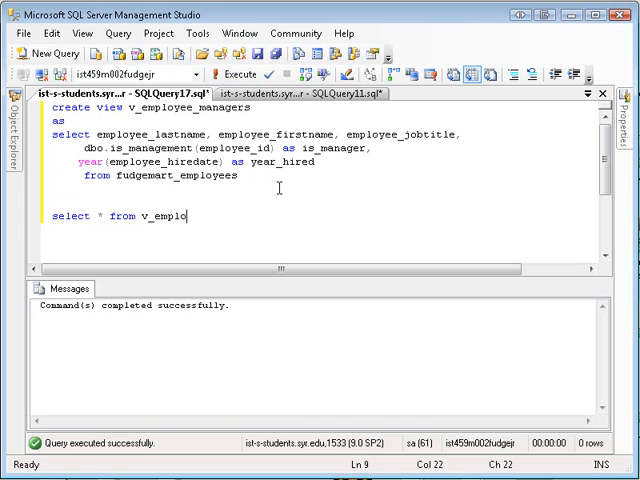
pyautogui.write('yee_man')
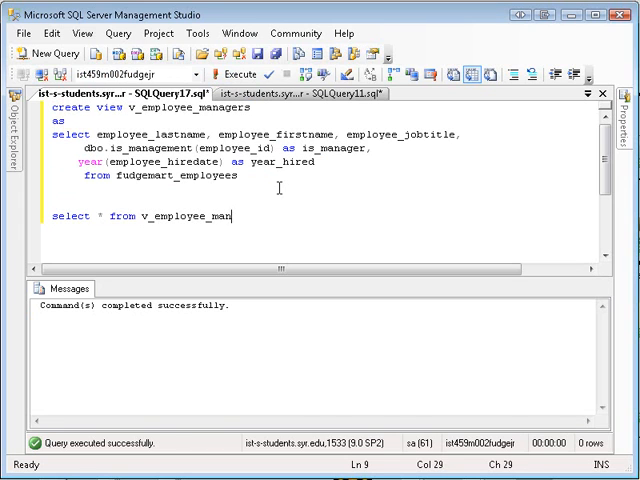
pyautogui.write('agers')
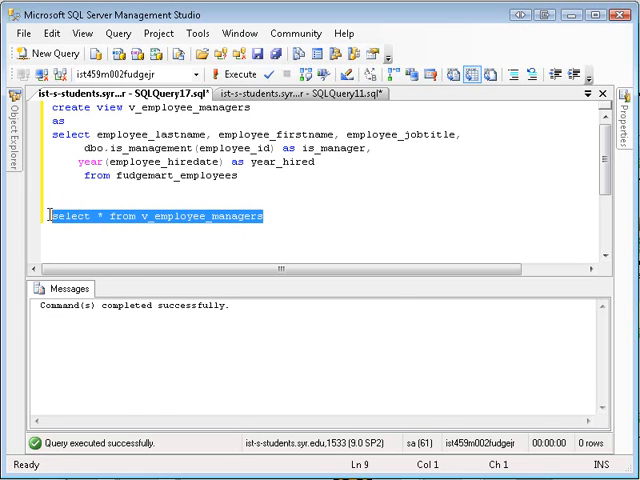
pyautogui.click(227, 83)
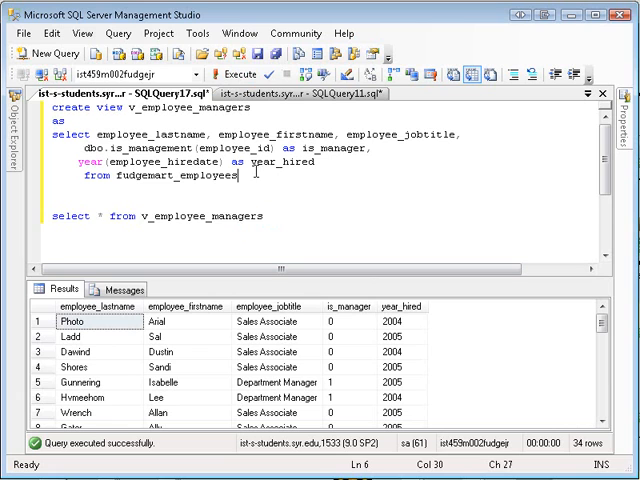
# Add 'where dbo.is_management(employee_id)=1' to the view definition.
pyautogui.write('where')
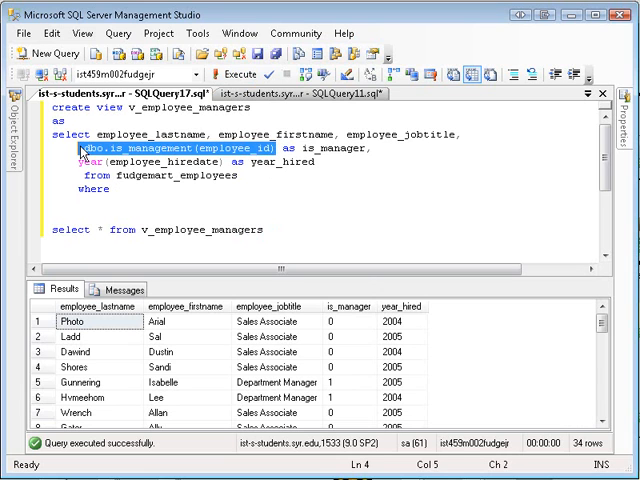
pyautogui.write('dbo.is_management(employee_id)')
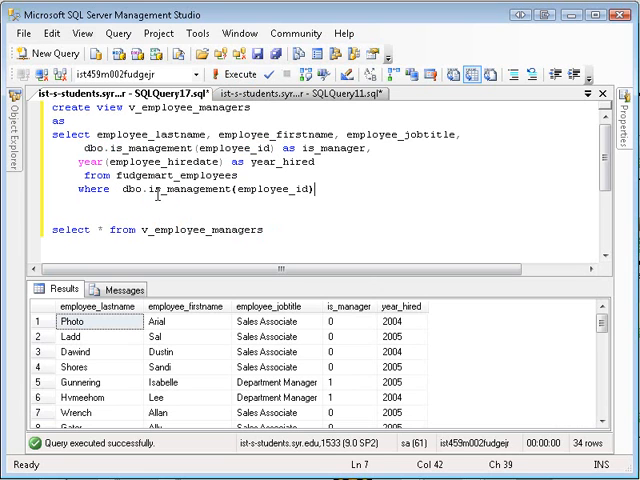
pyautogui.write('=1')
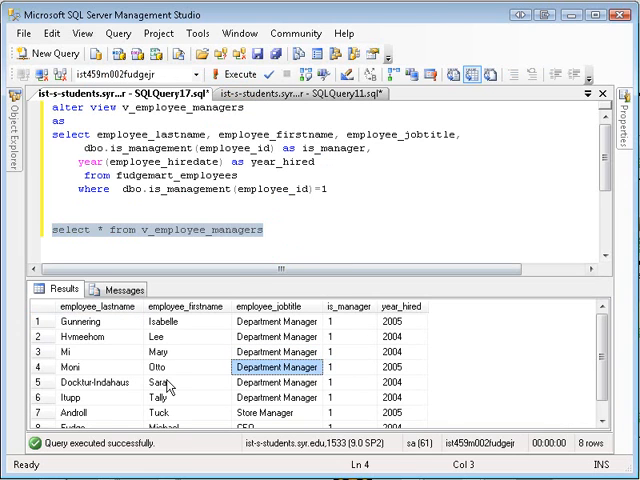
pyautogui.click(30, 53)
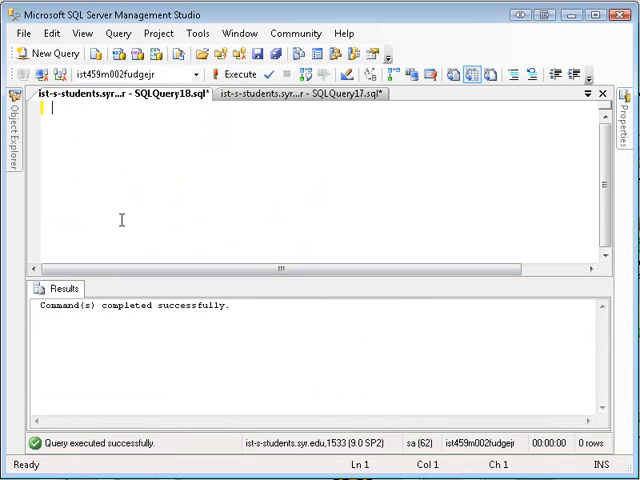
pyautogui.moveTo(132, 212)
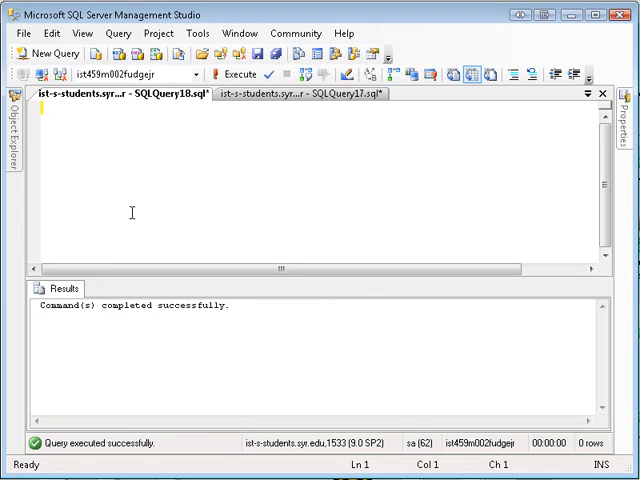
pyautogui.write('dbo.is_management(employee_id)')
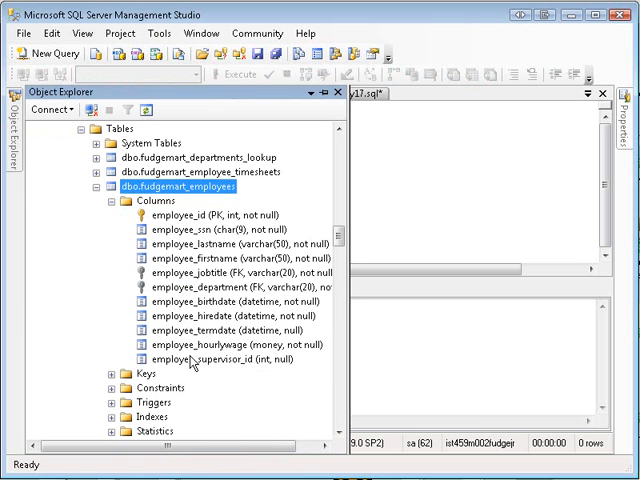
pyautogui.moveTo(175, 389)
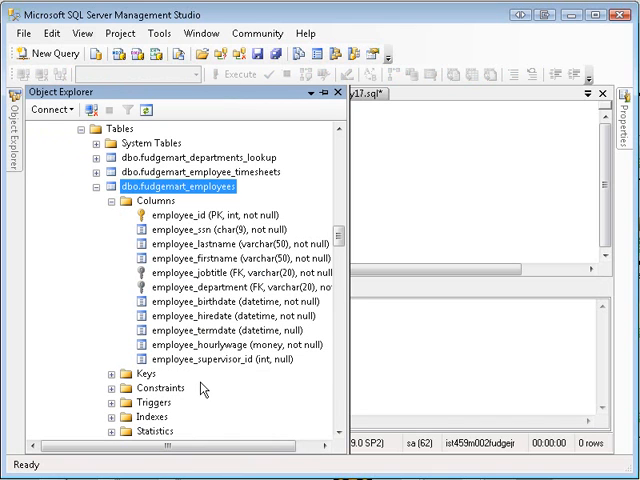
pyautogui.moveTo(224, 396)
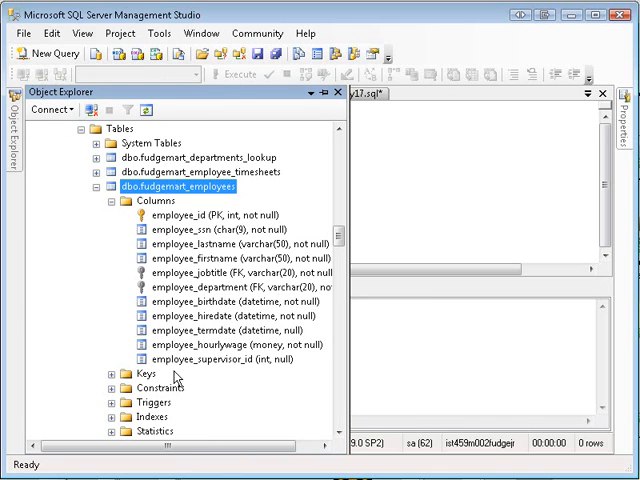
pyautogui.moveTo(150, 387)
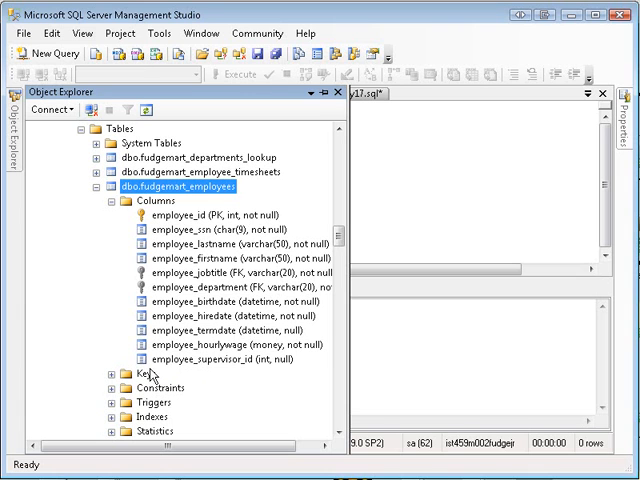
pyautogui.moveTo(242, 374)
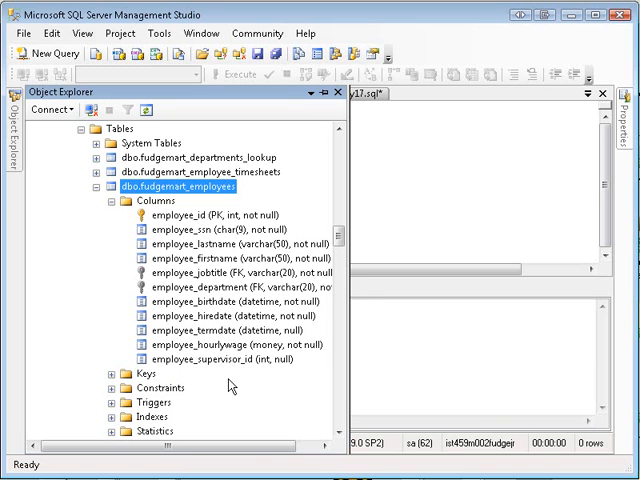
pyautogui.moveTo(232, 384)
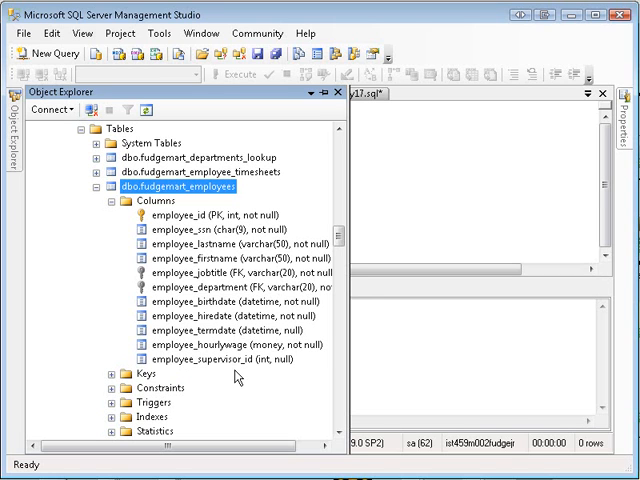
pyautogui.moveTo(433, 158)
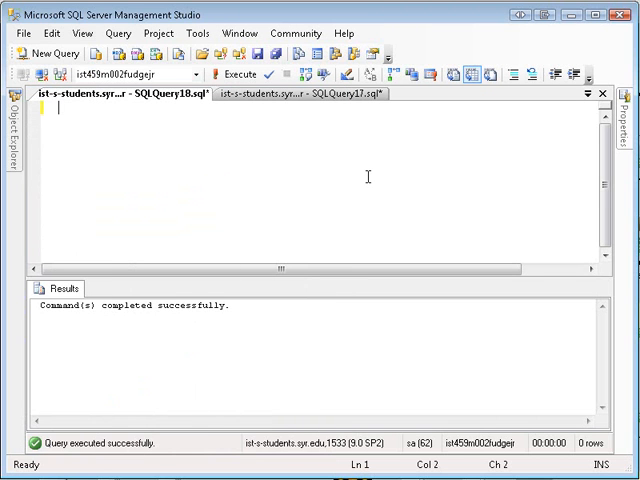
# Type 'alter table dbo.fudgemart_employees add employee_is_manager bit not null default(0)'.
pyautogui.write('alter table dbo.')
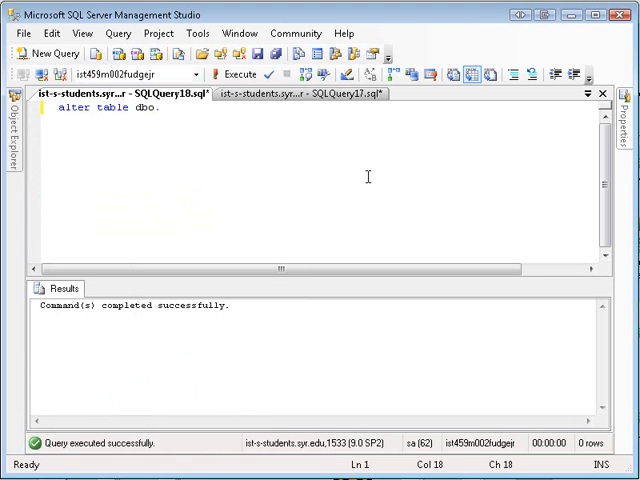
pyautogui.write('fudgemart_empl')
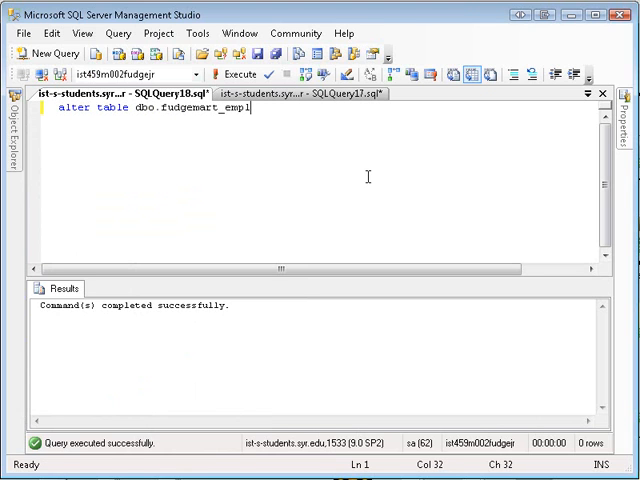
pyautogui.write('oyees')
pyautogui.write('add')
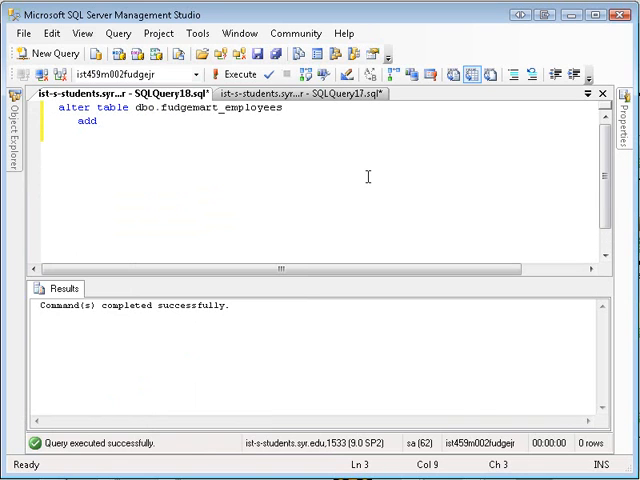
pyautogui.write('emp1')
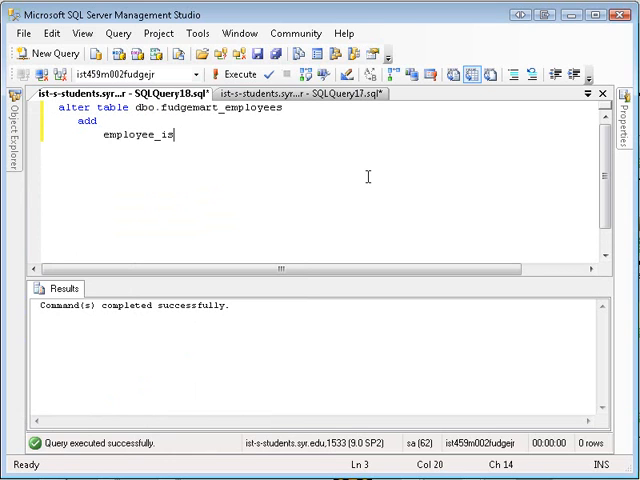
pyautogui.write('_manager')
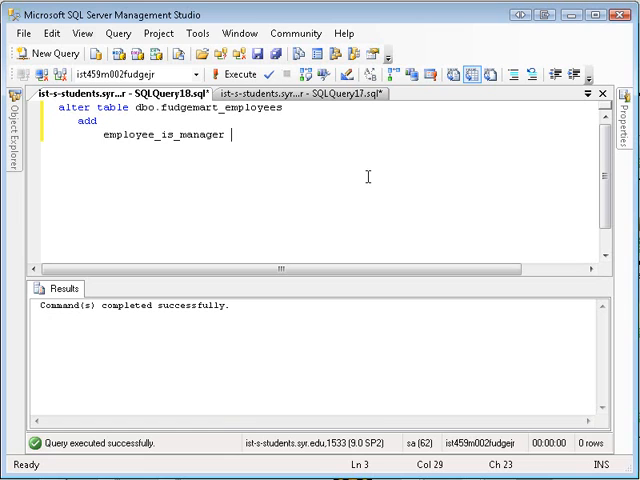
pyautogui.write('bit')
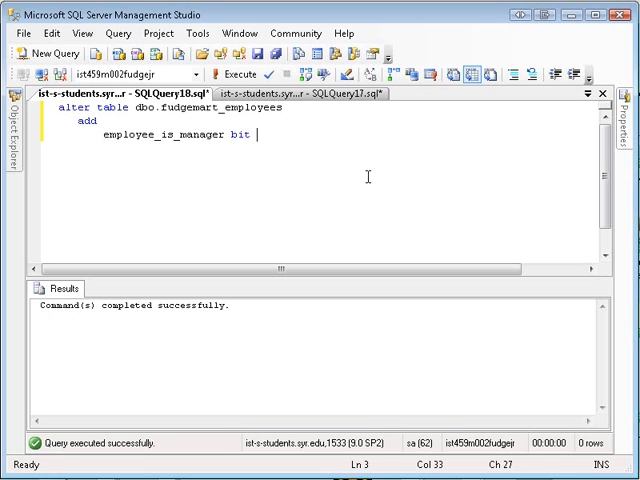
pyautogui.write('not null defaul')
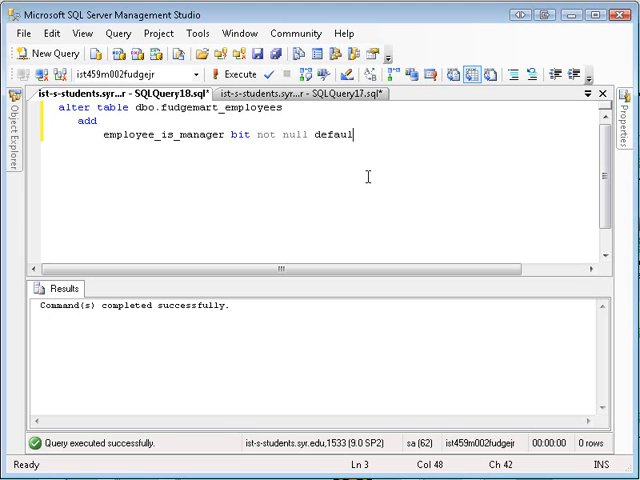
pyautogui.write('t(0)')
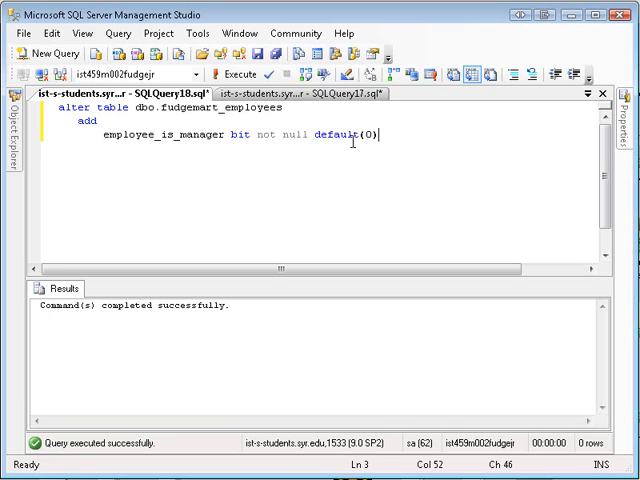
pyautogui.moveTo(375, 153)
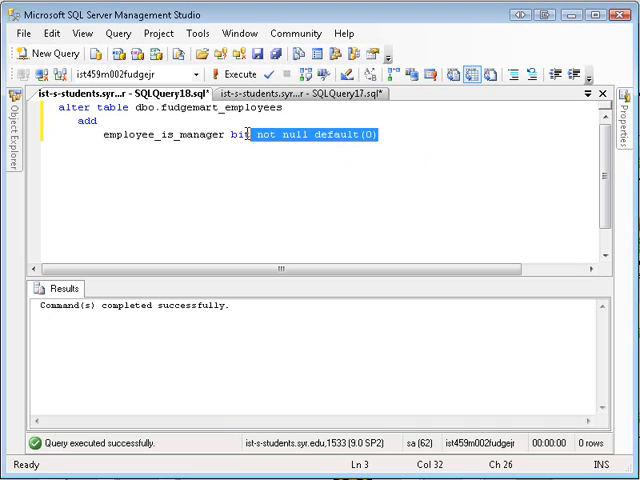
# Redefine employee_is_manager as 'as dbo.is_management(employee_id)' in the ALTER TABLE statement.
pyautogui.write('dbo.is_management(employee_id)')
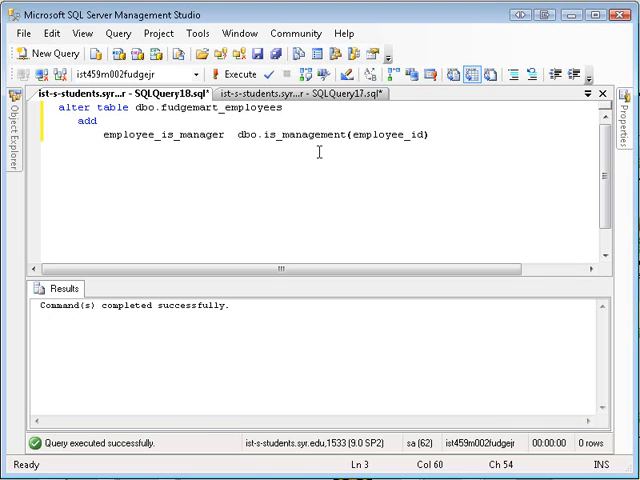
pyautogui.moveTo(448, 137)
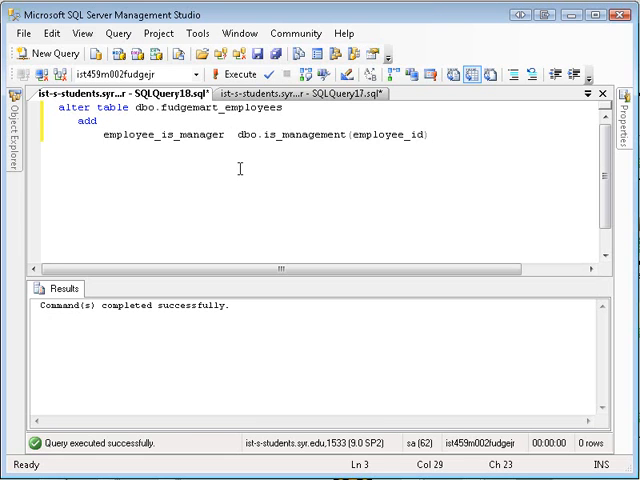
pyautogui.write('as')
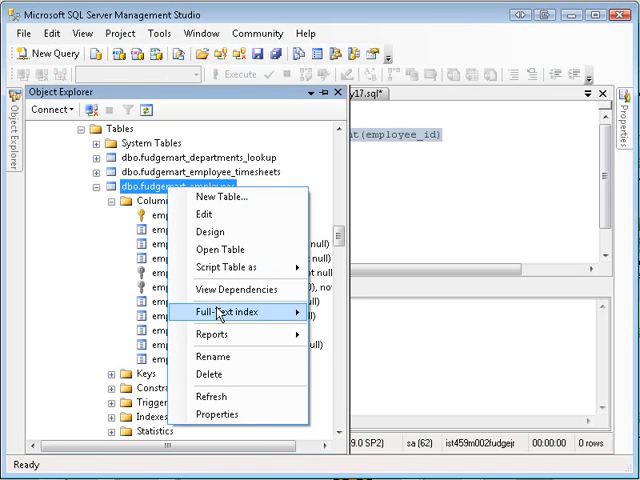
# Refresh dbo.fudgemart_employees in Object Explorer.
pyautogui.click(216, 311)
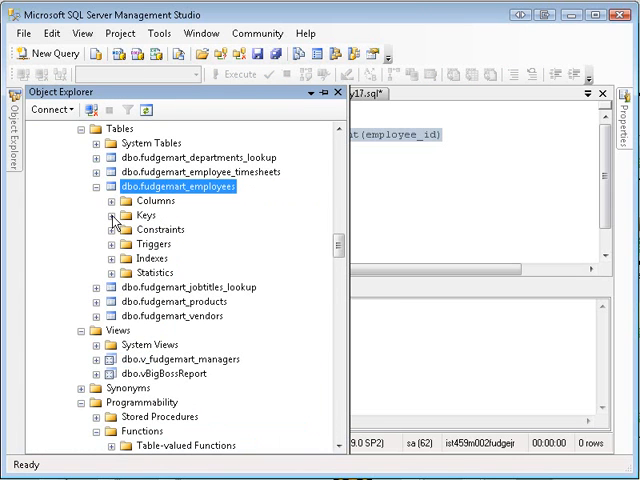
pyautogui.click(114, 200)
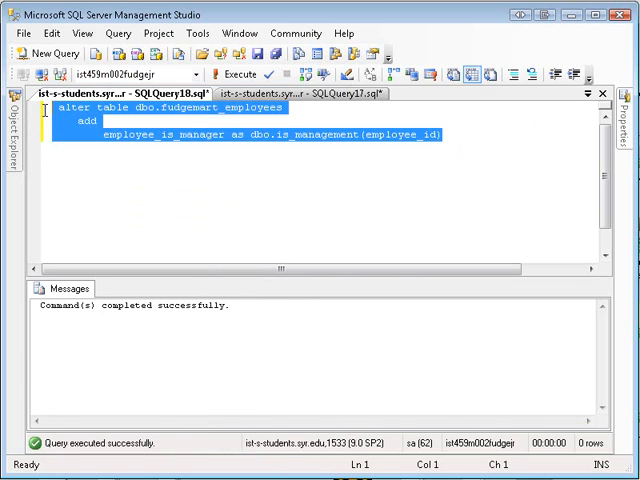
# Run 'select * from fudgemart_employees' and check employee_is_manager values, noting a row with 1.
pyautogui.write('select * from fu')
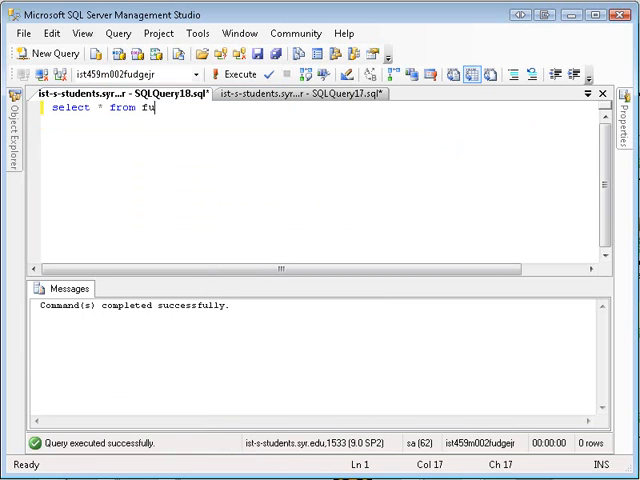
pyautogui.write('dgemart_employees')
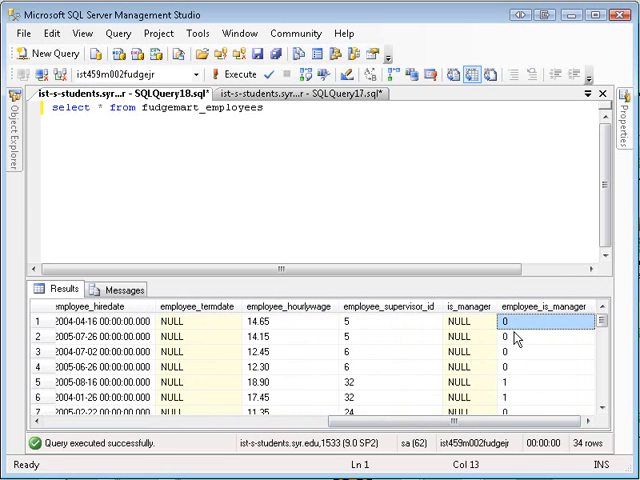
pyautogui.click(522, 390)
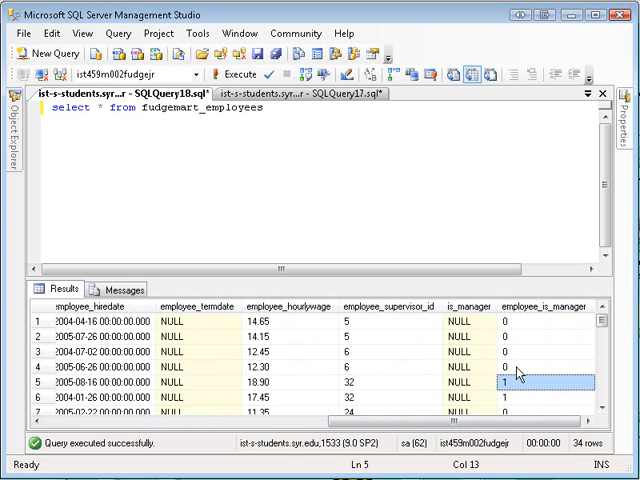
pyautogui.moveTo(388, 297)
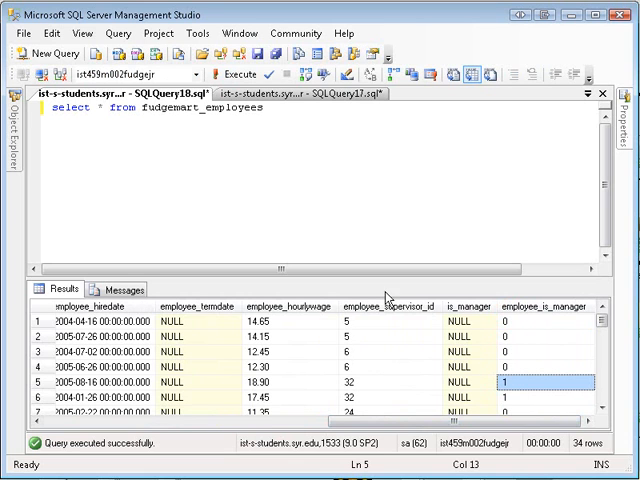
pyautogui.moveTo(482, 405)
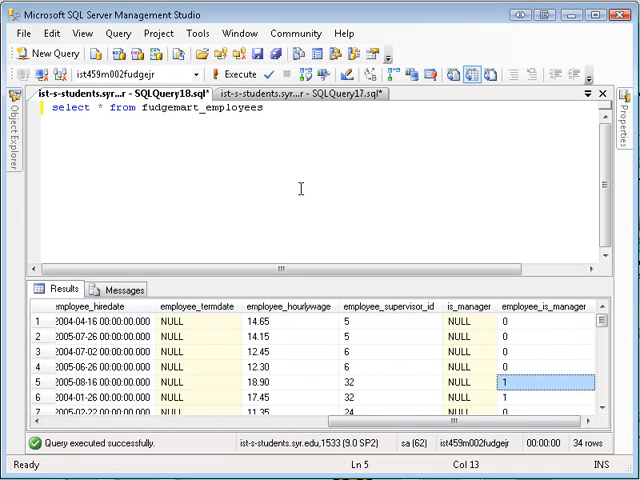
pyautogui.moveTo(197, 172)
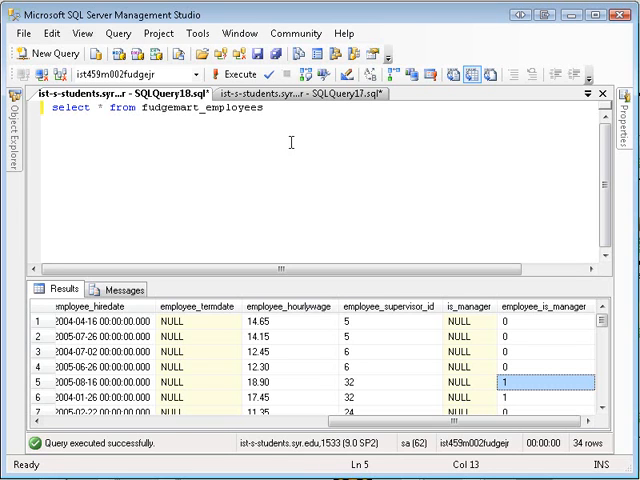
pyautogui.moveTo(286, 177)
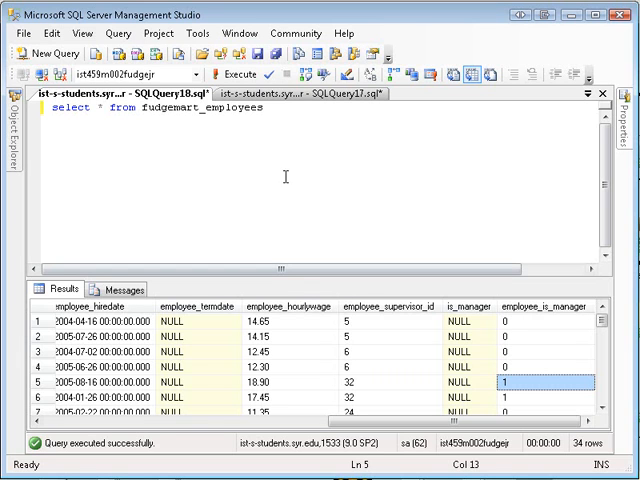